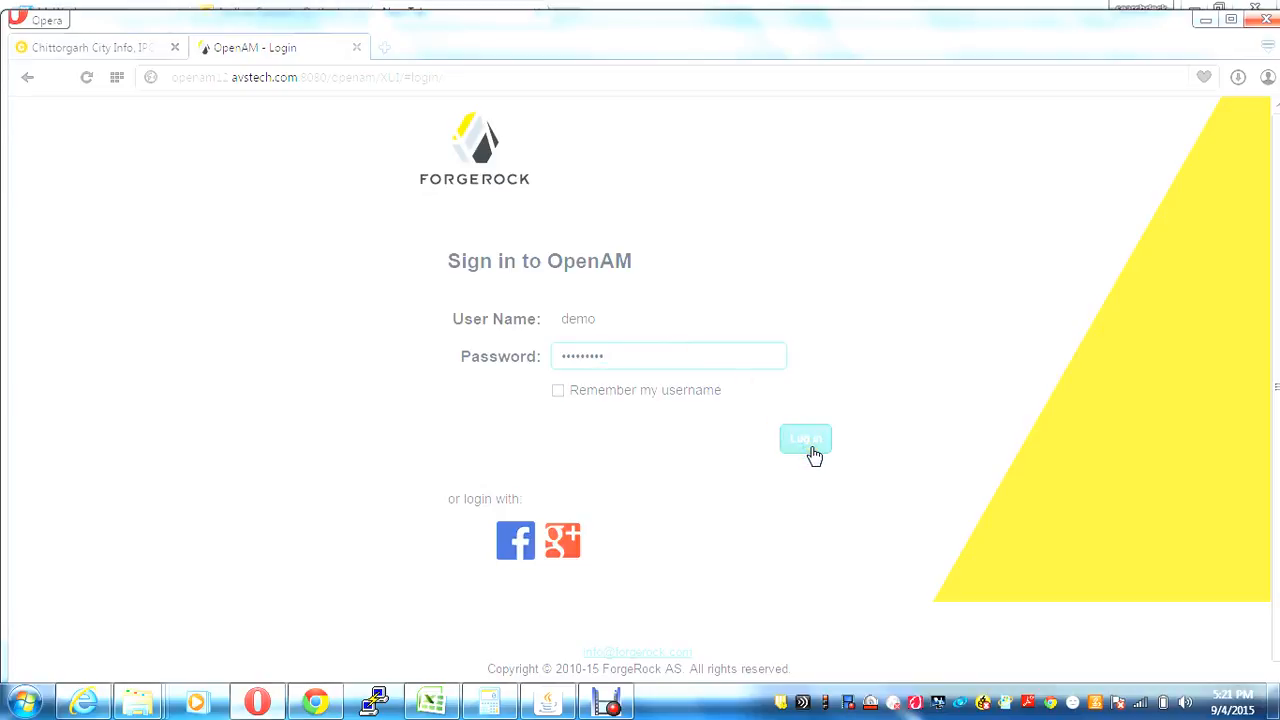
Submit the demo user's credentials to load the One Time Password entry page.
left_click(805, 439)
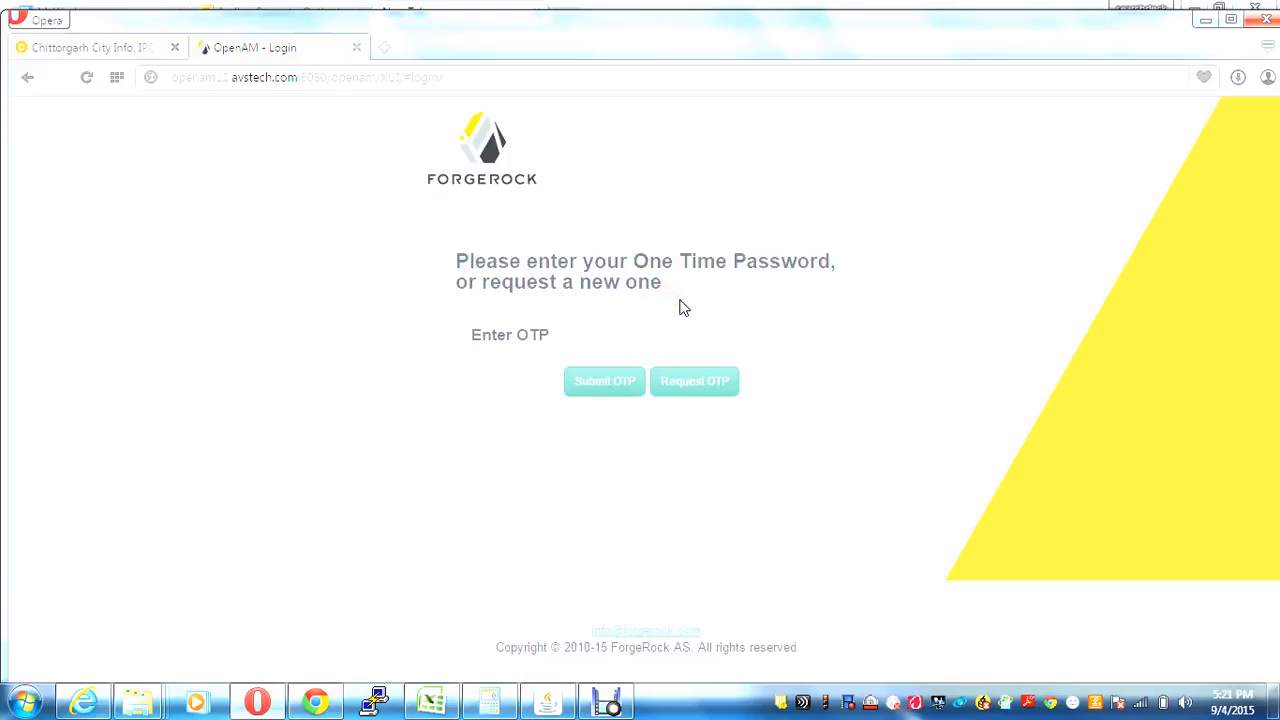